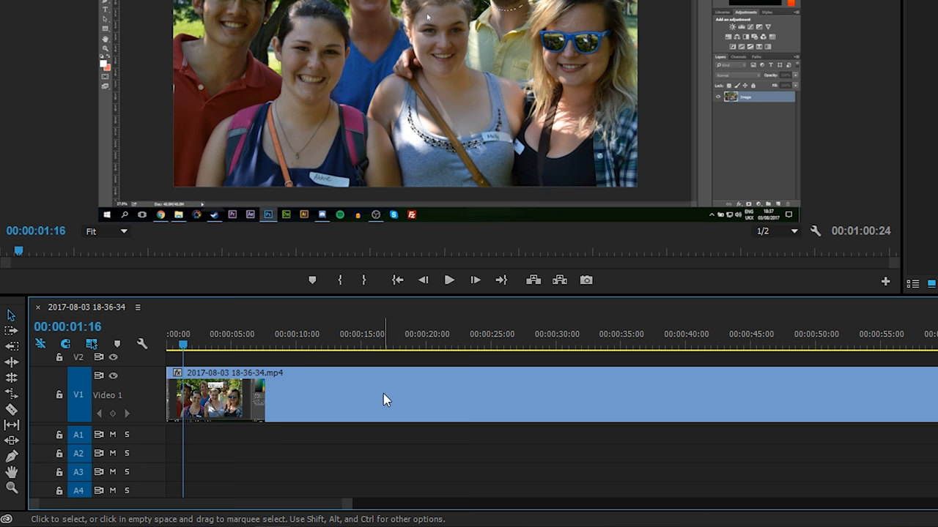
Select the 2017-08-03 video clip on track V1 in the timeline
click(344, 399)
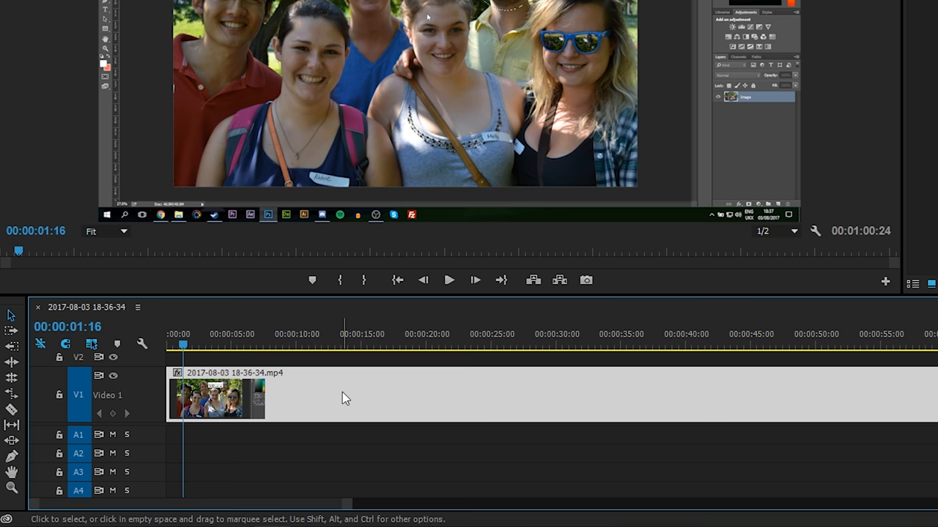